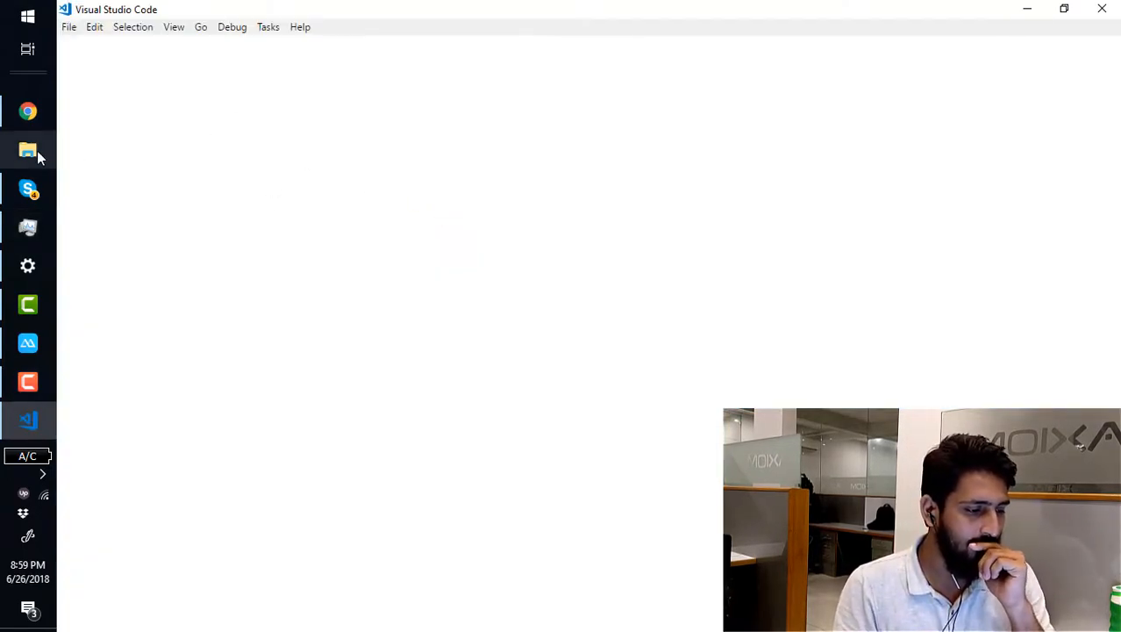
- Open the 'new project' folder from C:\__PROJECTS in File Explorer
click(28, 150)
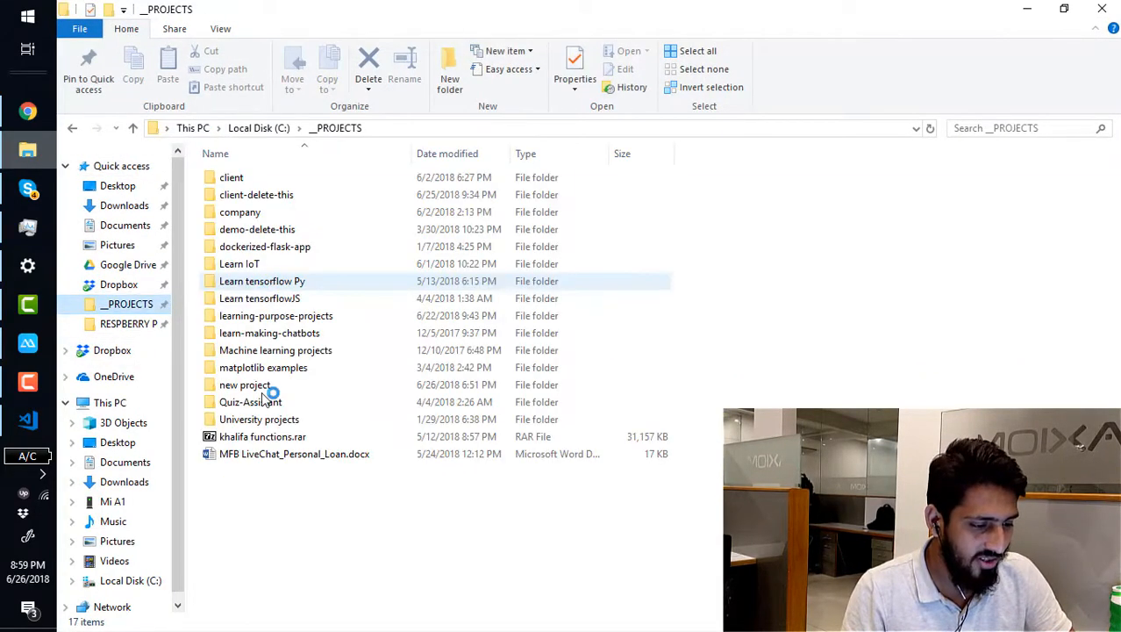
double_click(245, 385)
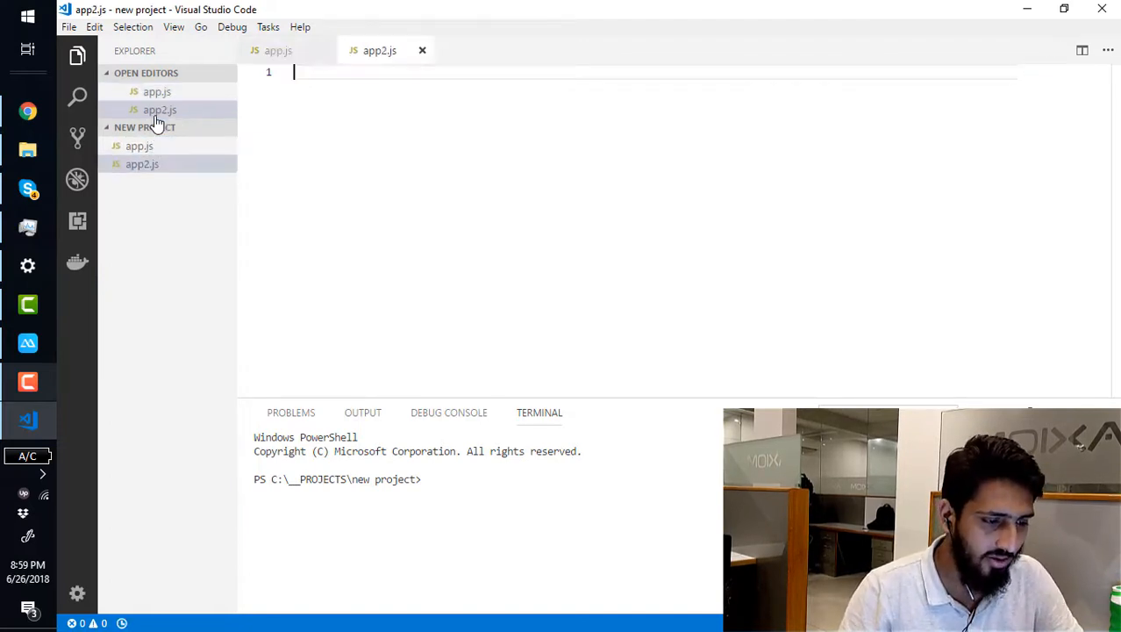
- Write console.log("second test video"); on line 1 of app2.js
text(console.log()
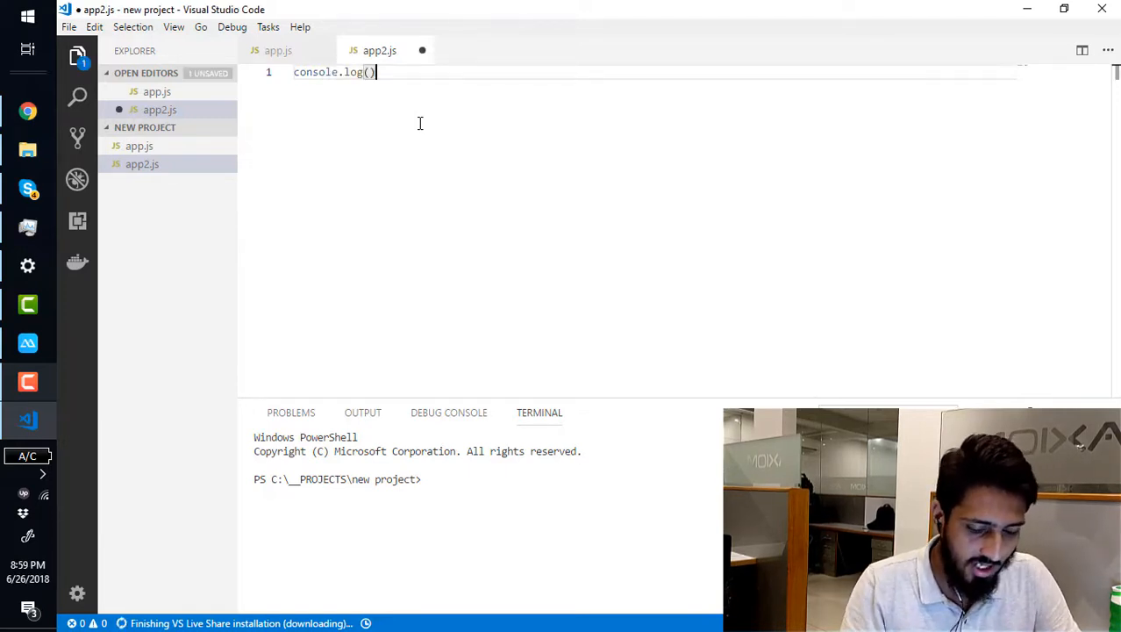
text(":")
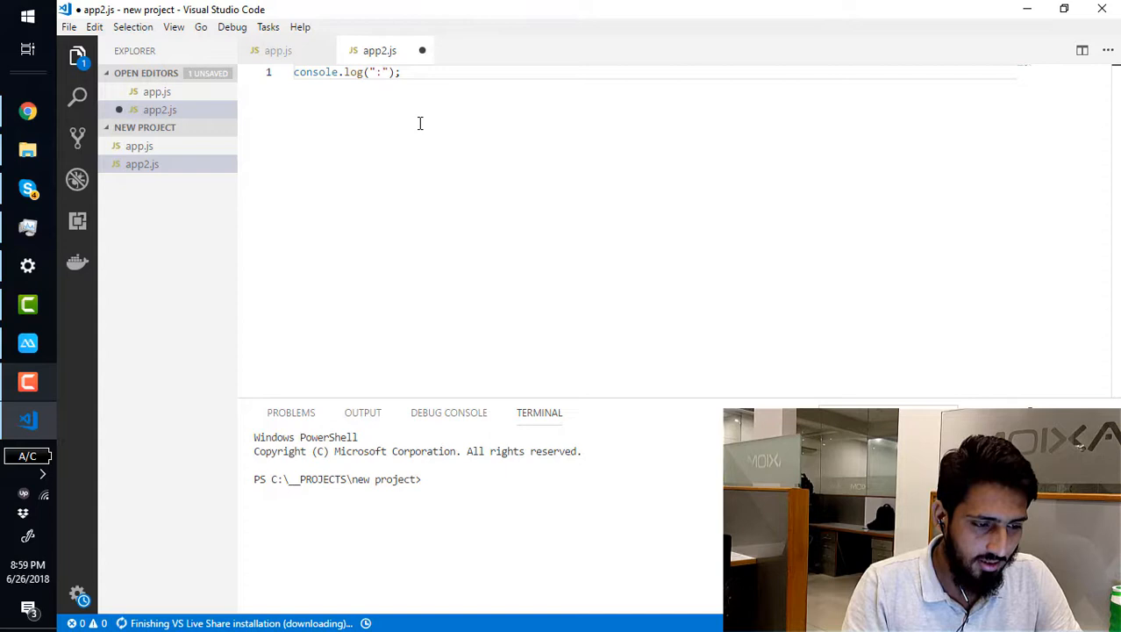
text(second)
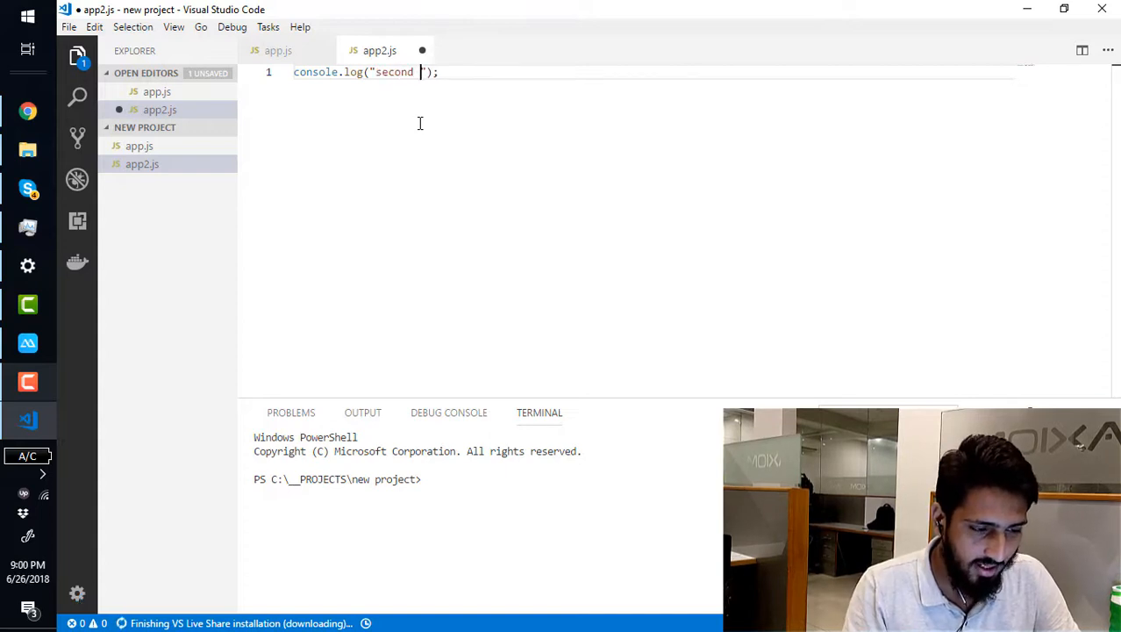
text(test v)
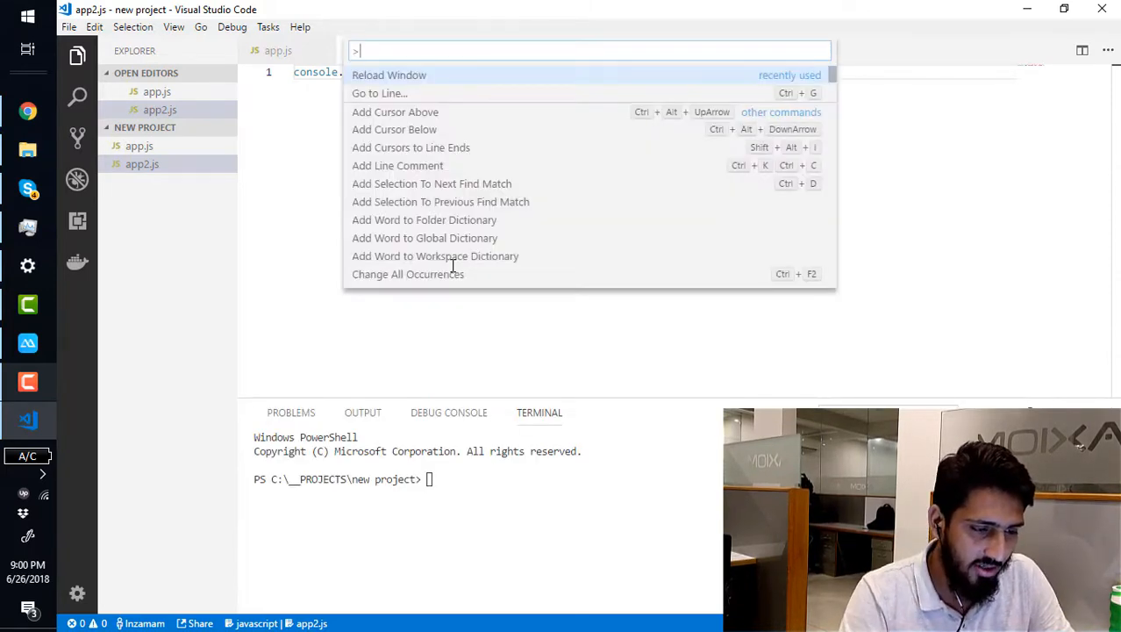
- Hide the terminal panel and open the Command Palette from the View menu
text(ter)
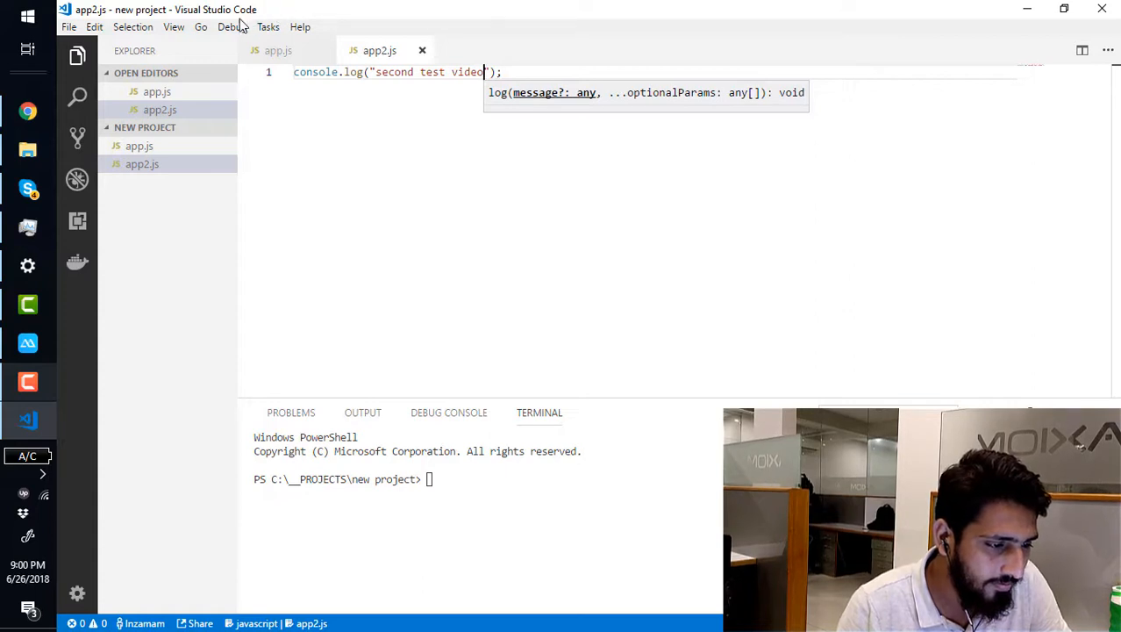
click(268, 26)
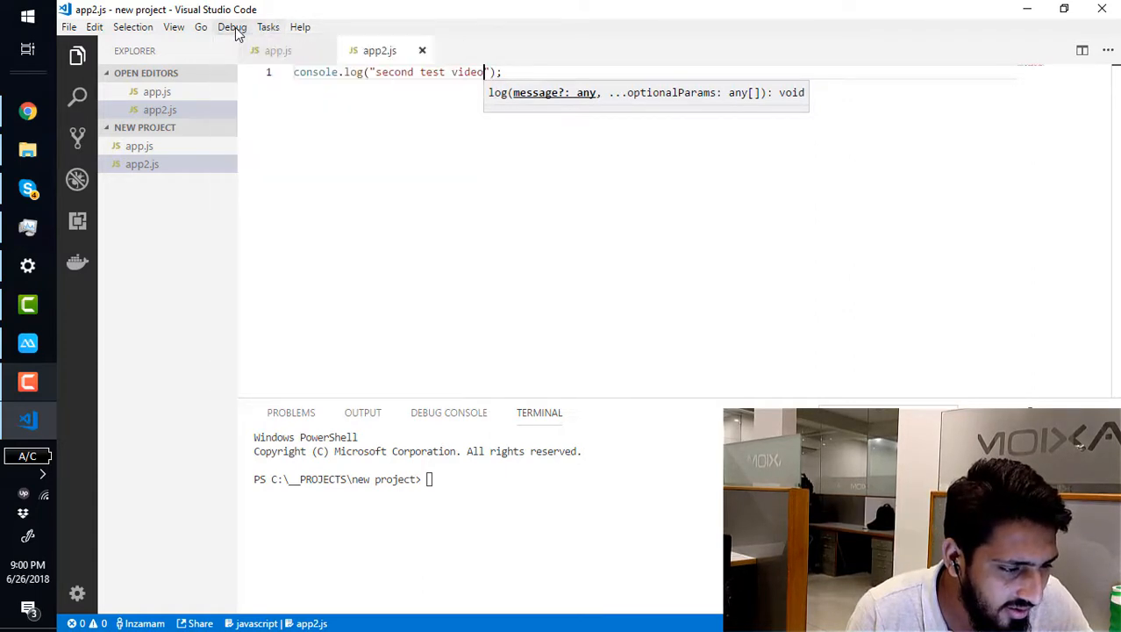
click(174, 26)
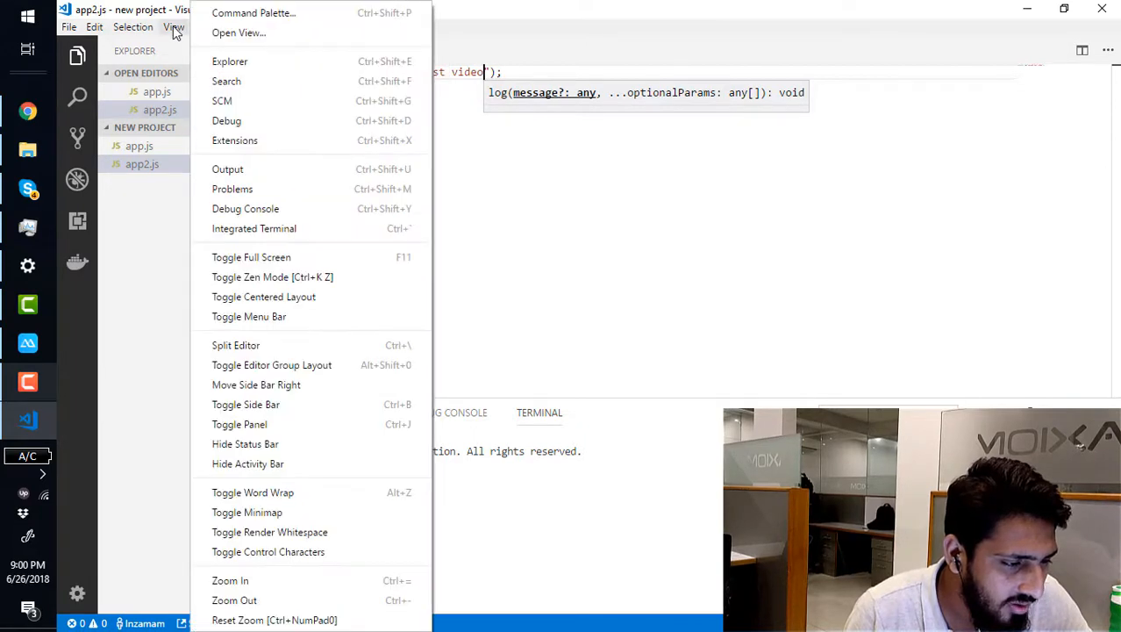
mouse_move(227, 81)
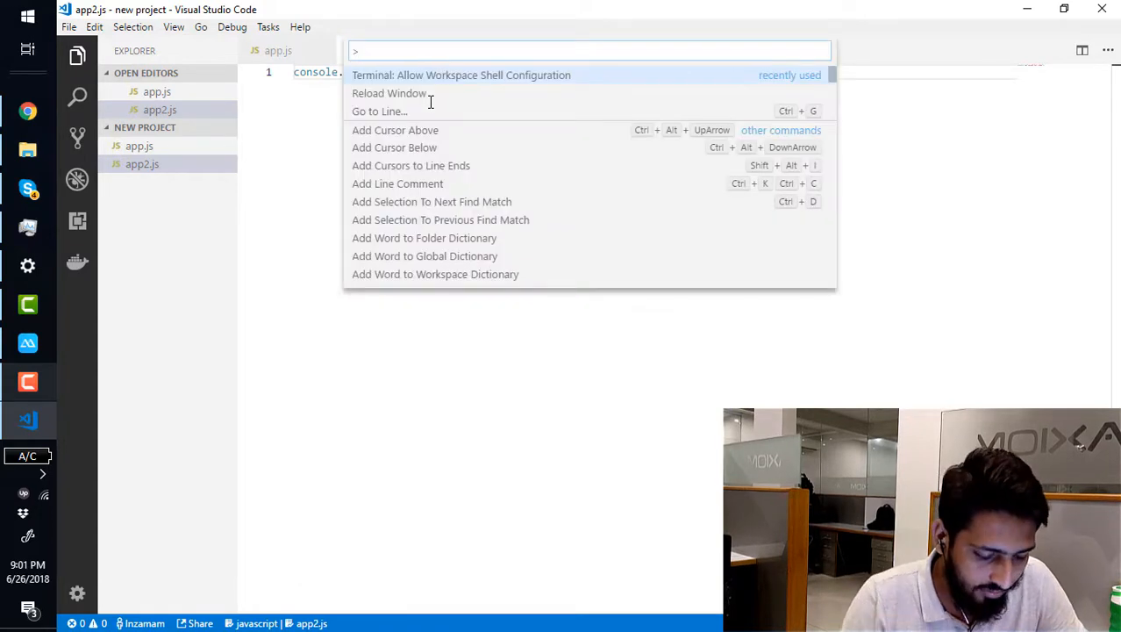
- Run 'View: Toggle Integrated Terminal' from the Command Palette to show the terminal
text(integra)
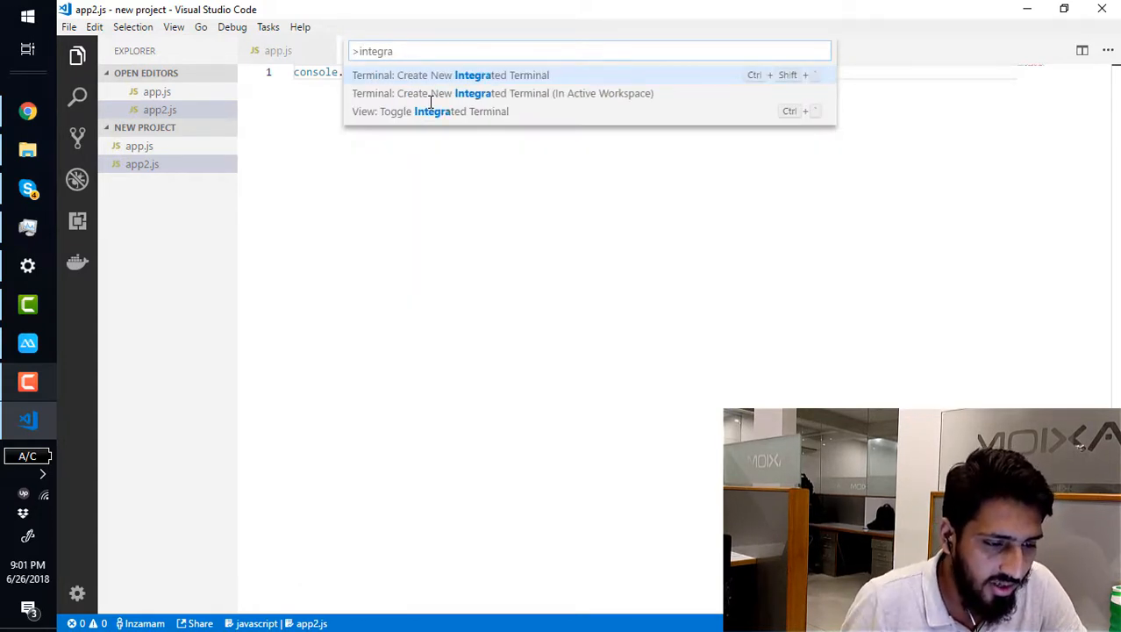
mouse_move(439, 121)
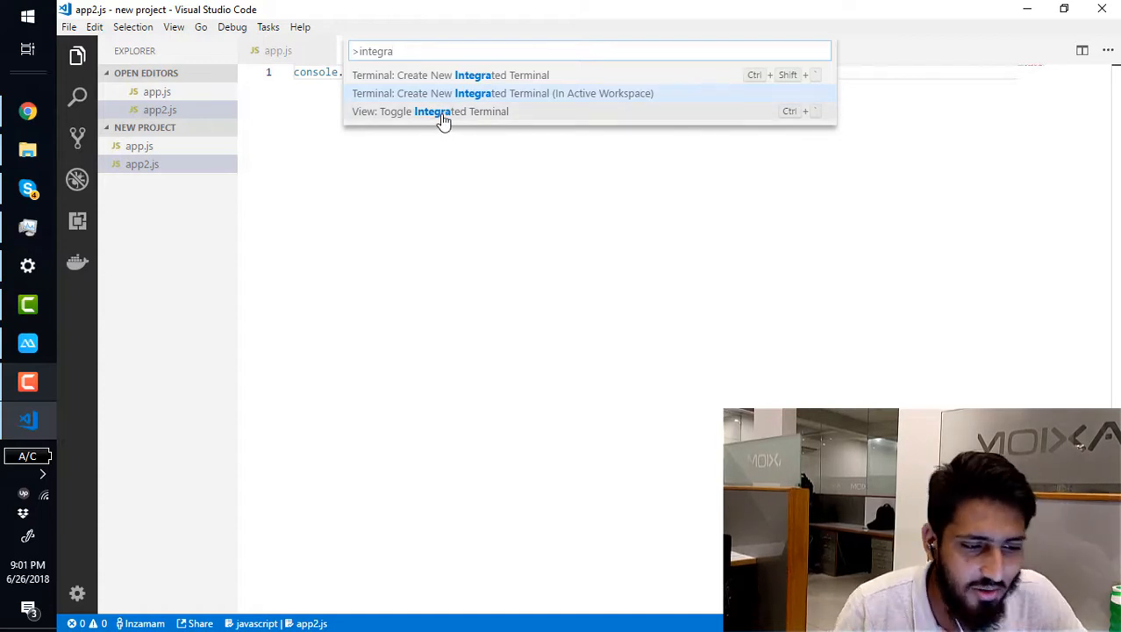
click(429, 110)
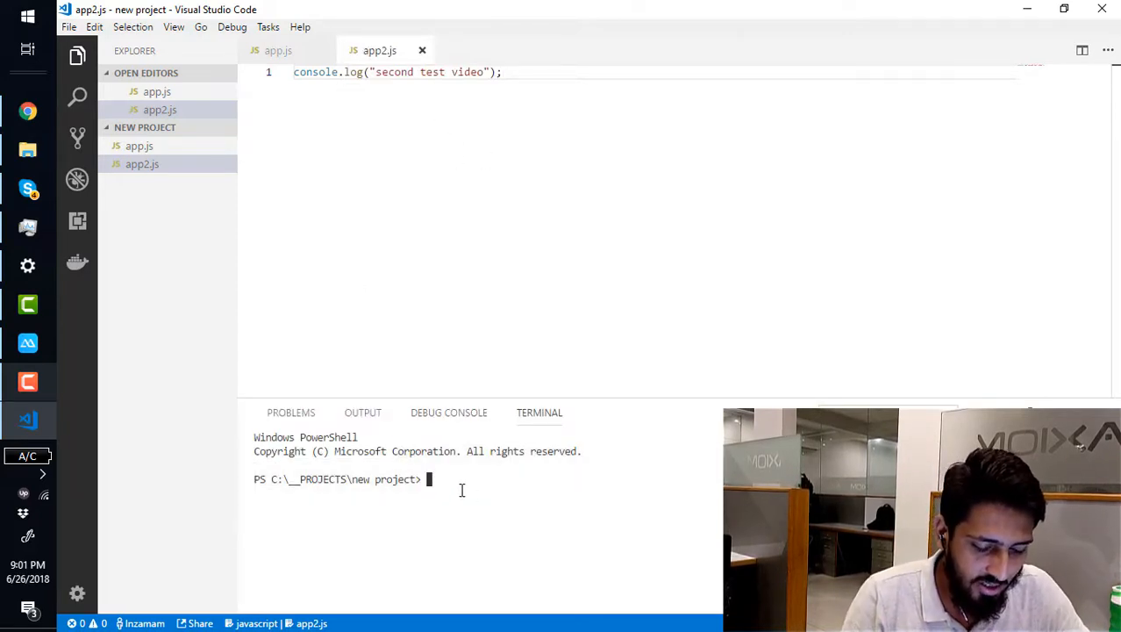
- Run 'node app2' in the terminal to print "second test video"
text(node)
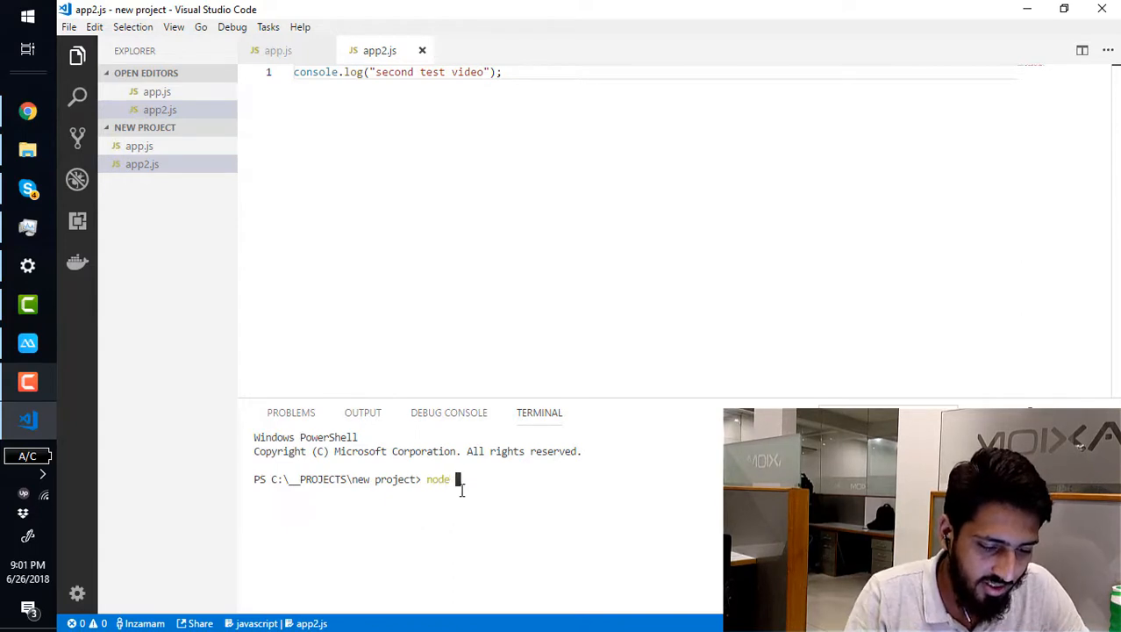
text(app)
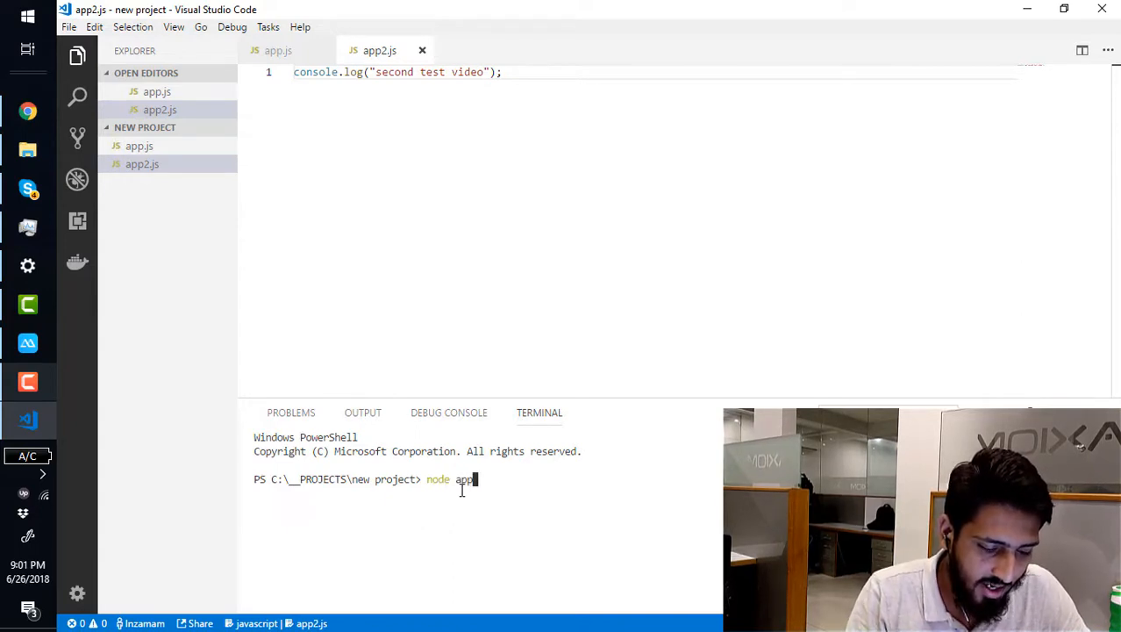
text(2.js)
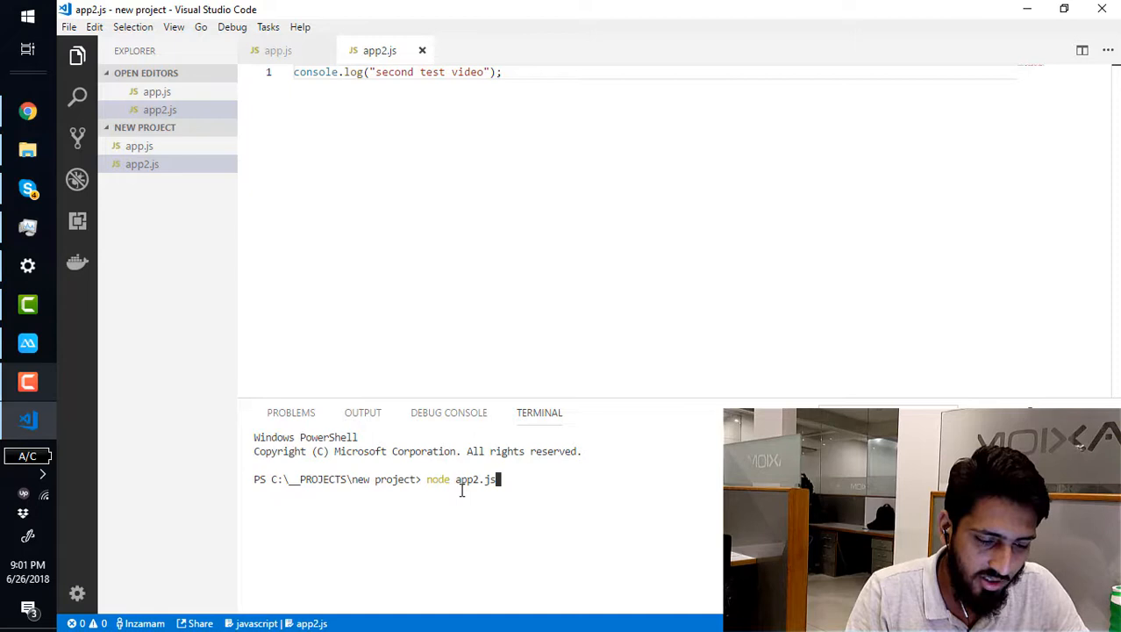
key(Backspace)
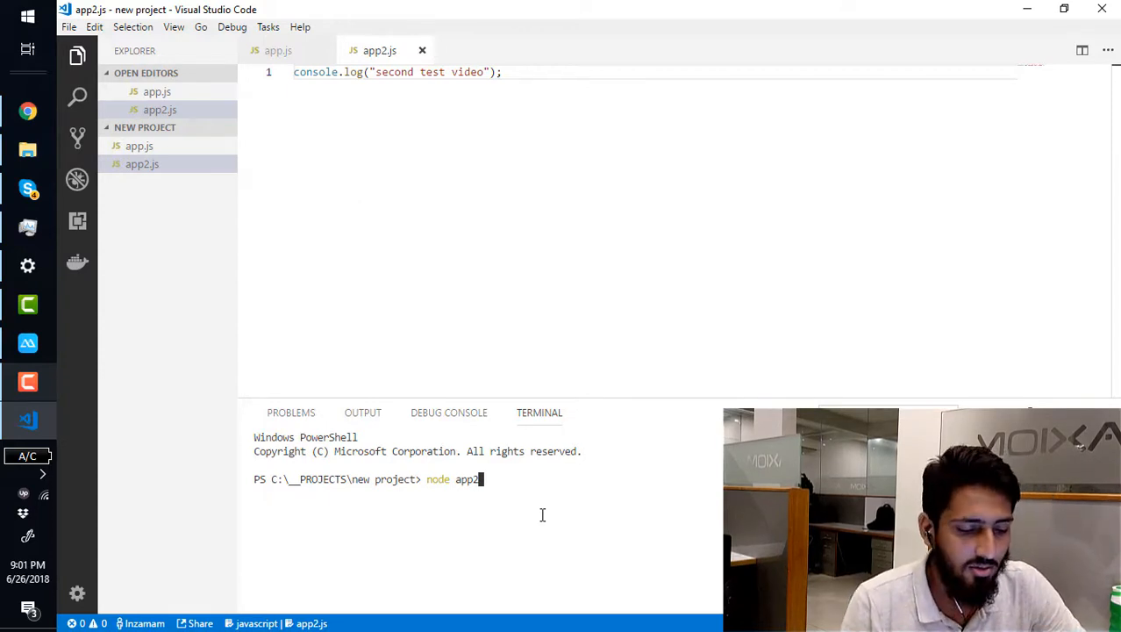
key(Enter)
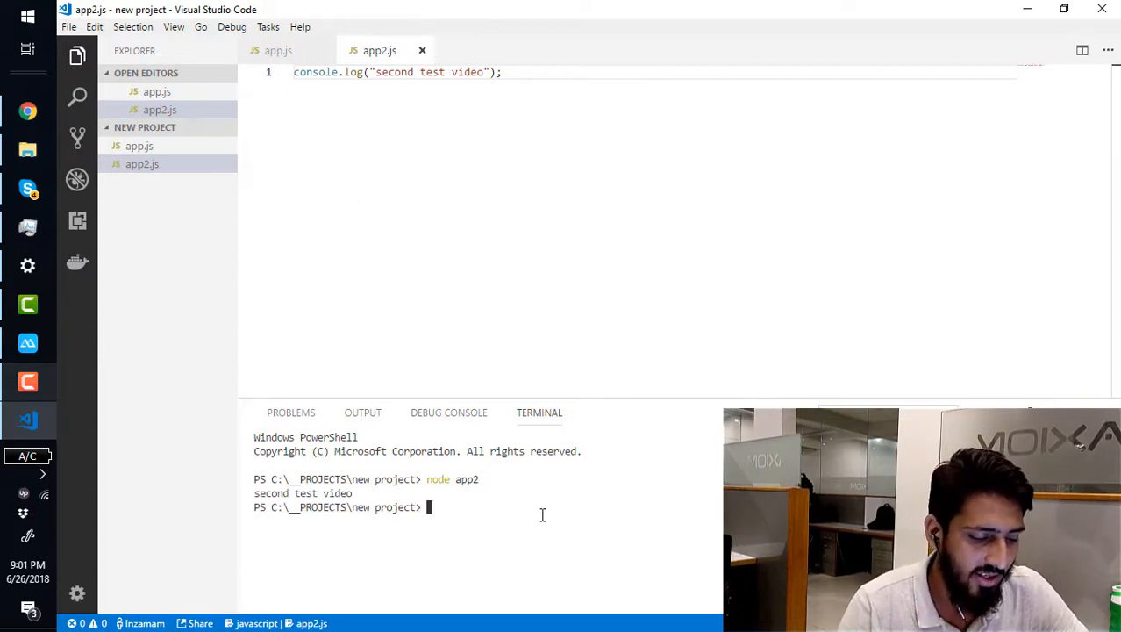